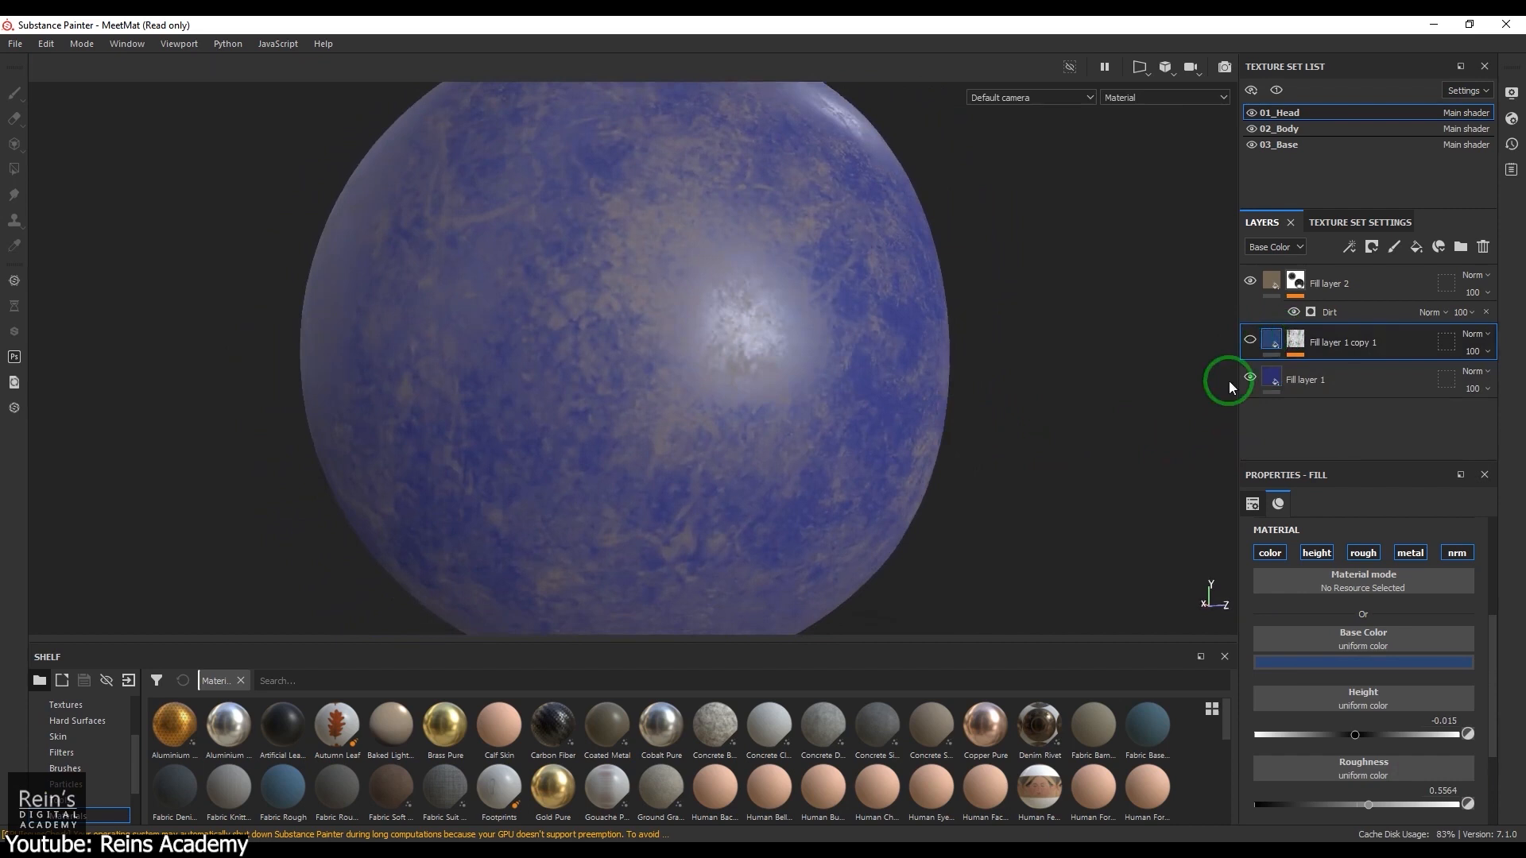
Step: Swap the Ground_Dirt generator's Texture slot to Grunge Wipe Brushed from the Shelf
click(1328, 312)
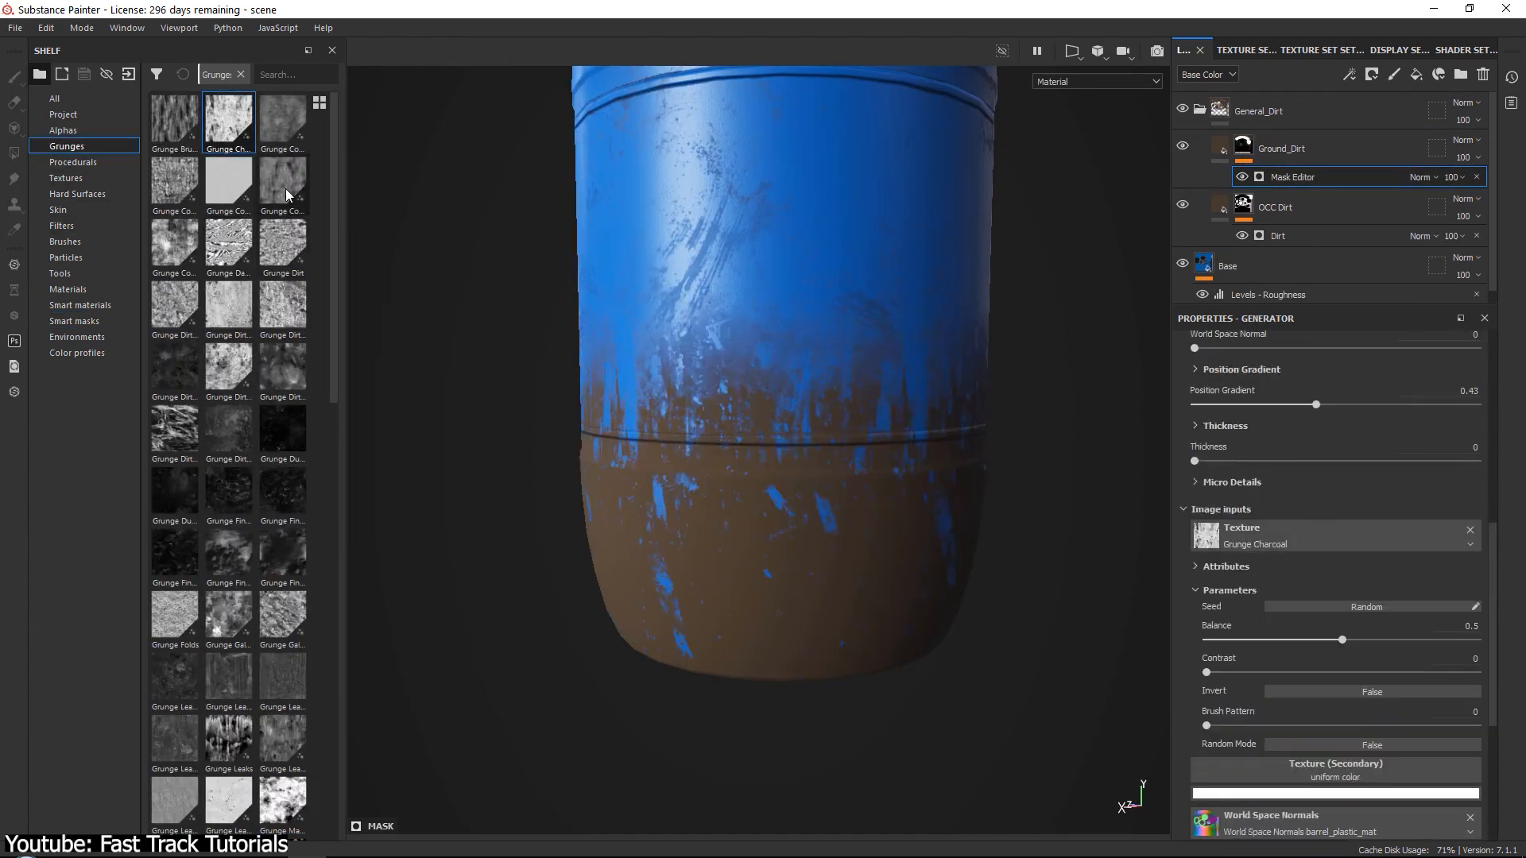
click(283, 623)
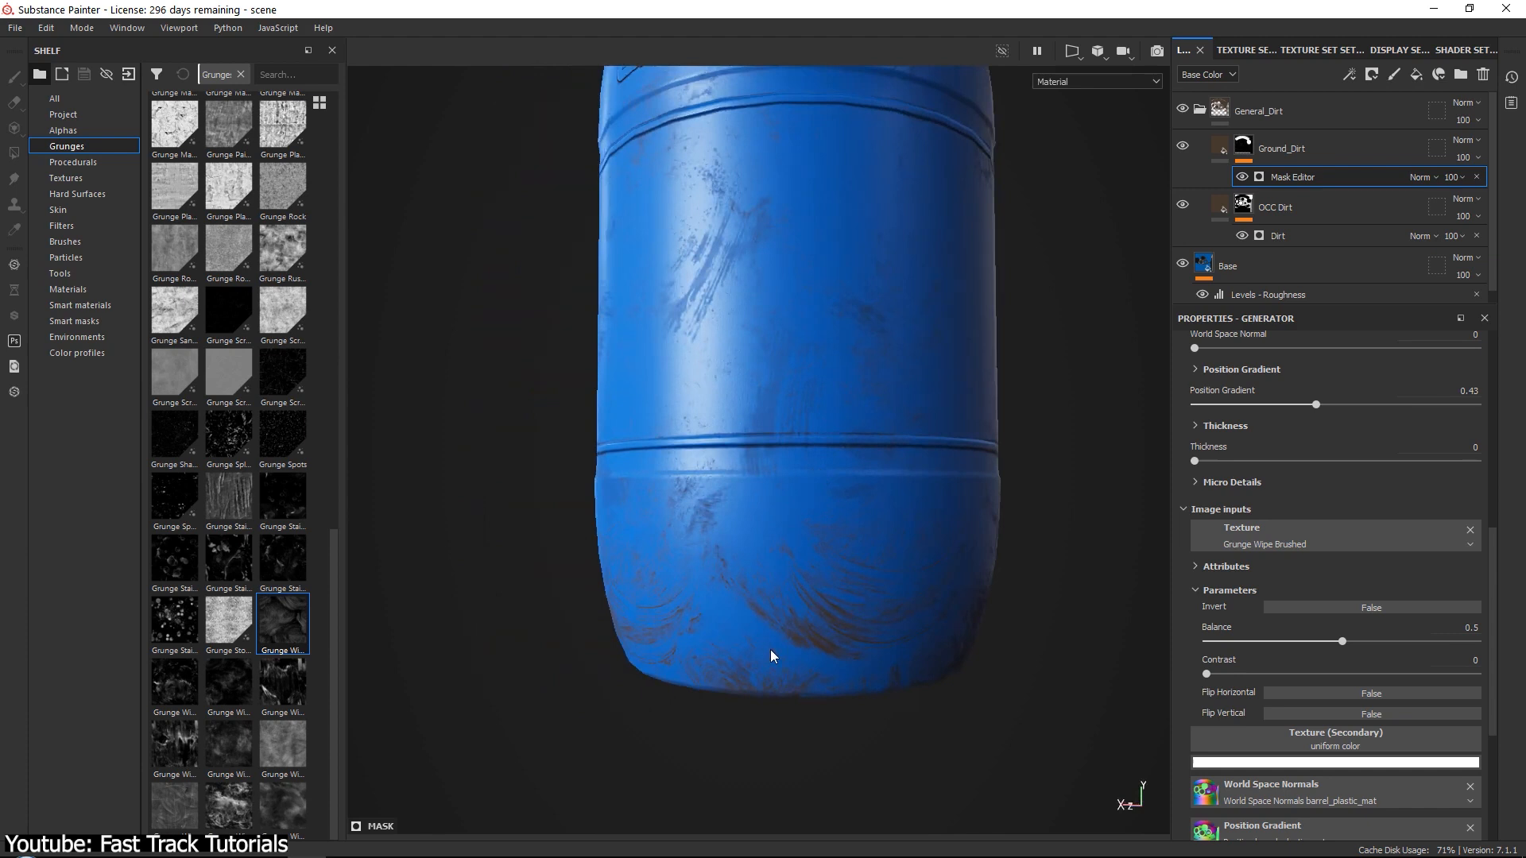